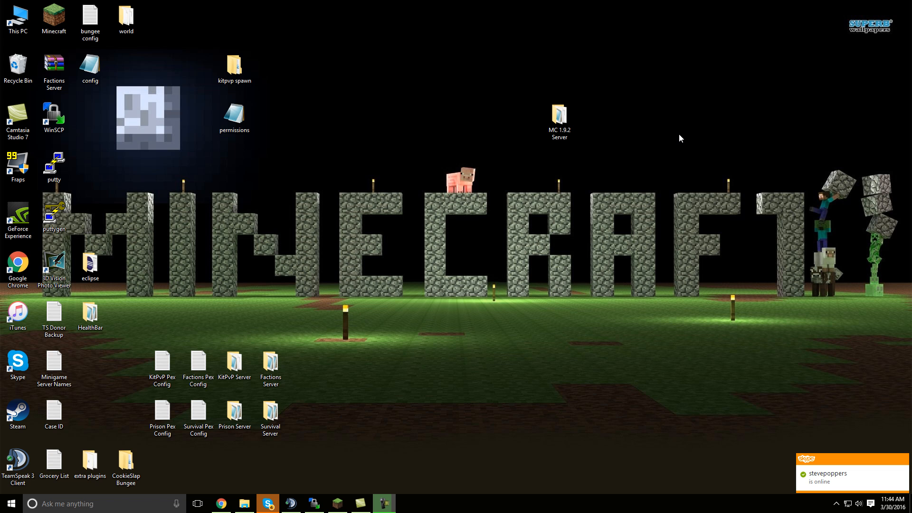
mouse_move(669, 142)
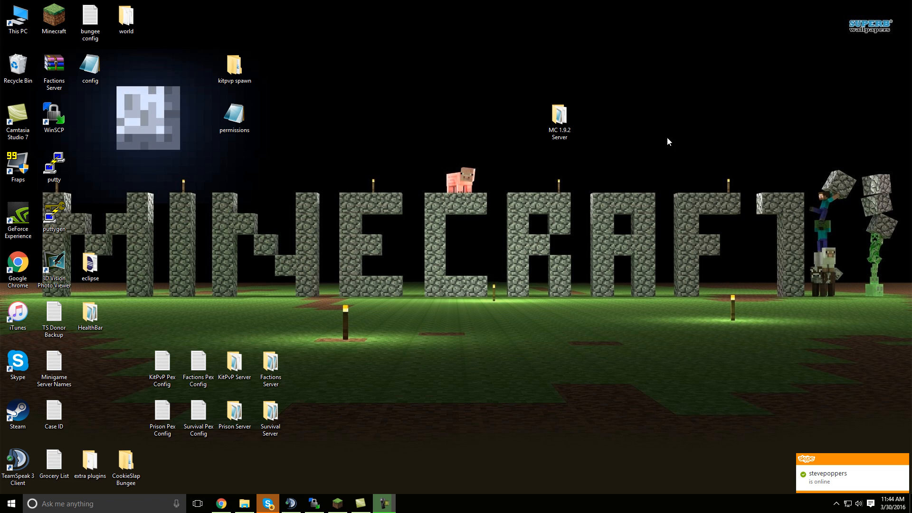
mouse_move(623, 154)
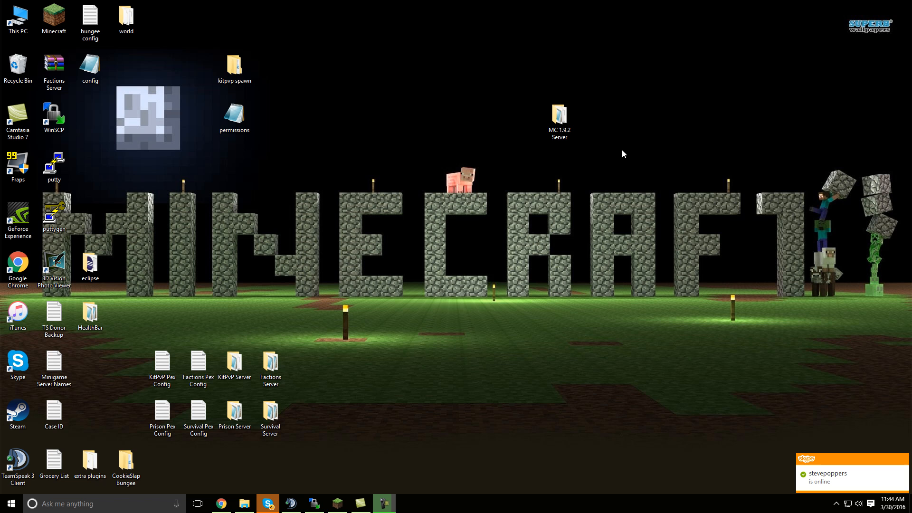
mouse_move(612, 147)
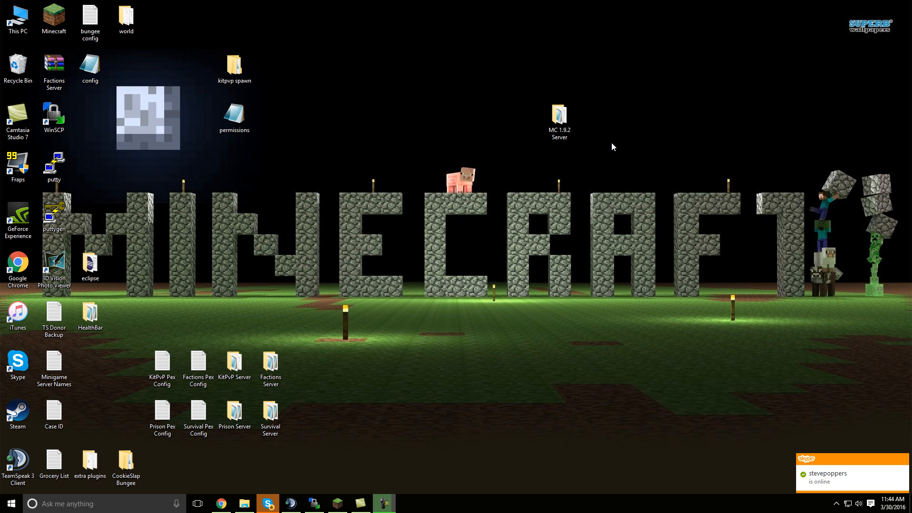
Open the MC 1.9.2 Server folder and add an empty New Text Document
click(559, 121)
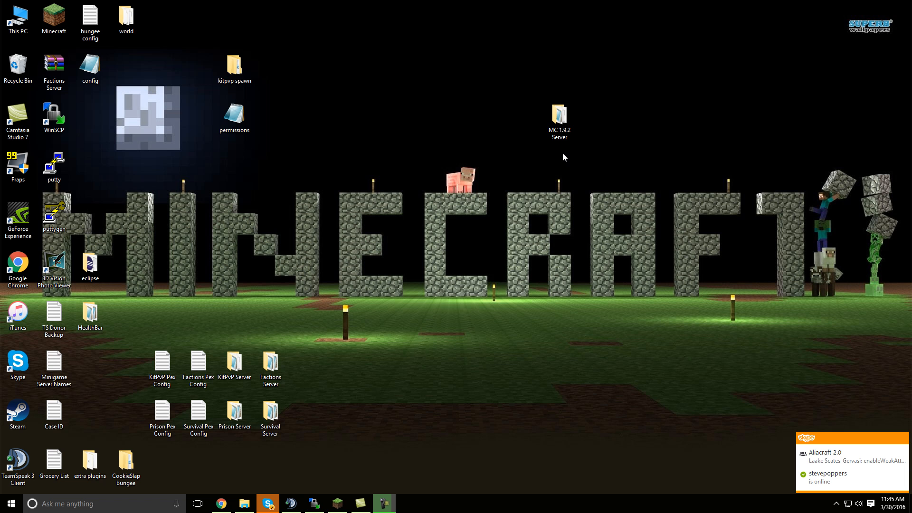
click(557, 116)
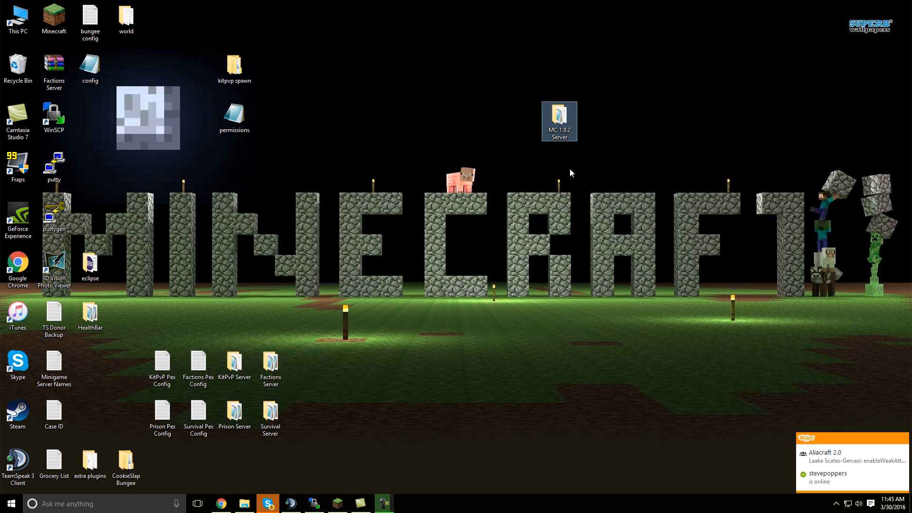
double_click(558, 118)
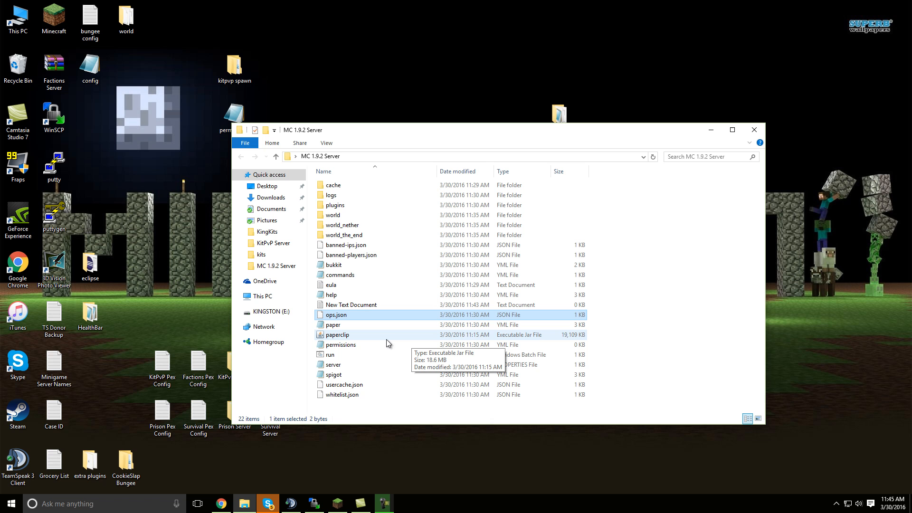
mouse_move(421, 326)
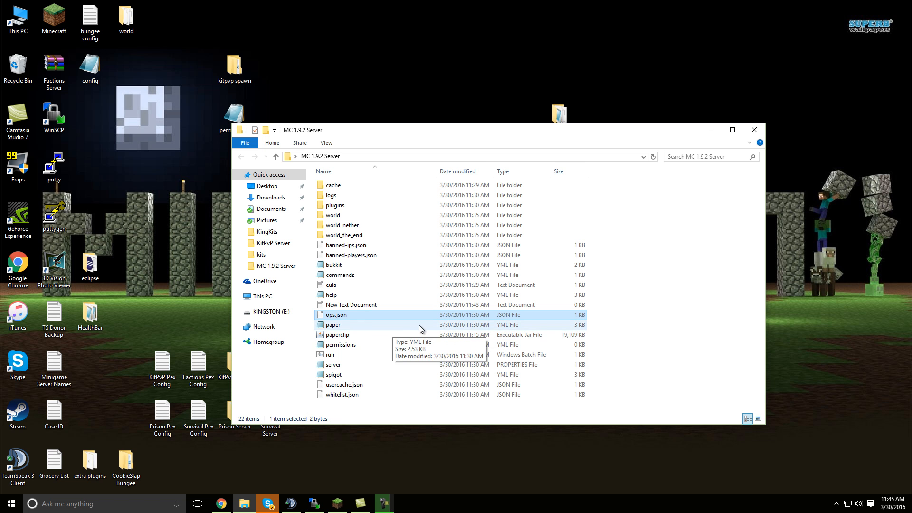
mouse_move(376, 324)
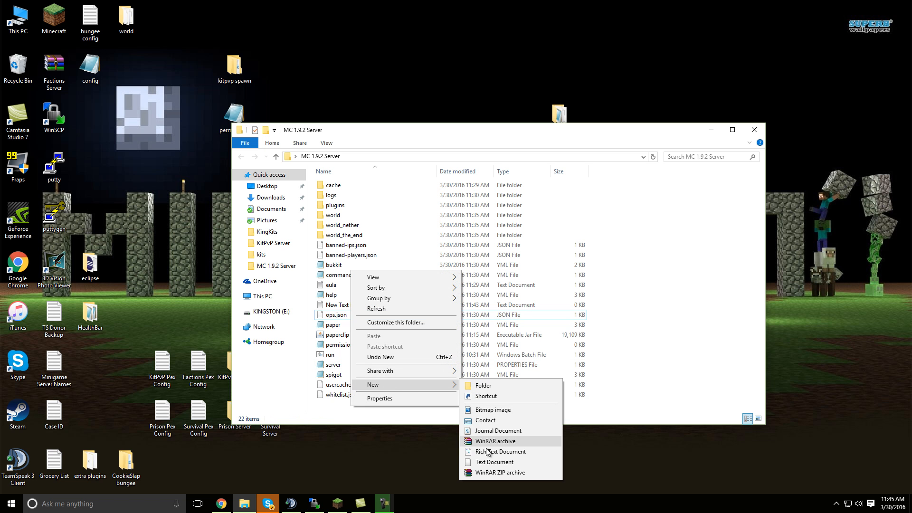
click(495, 462)
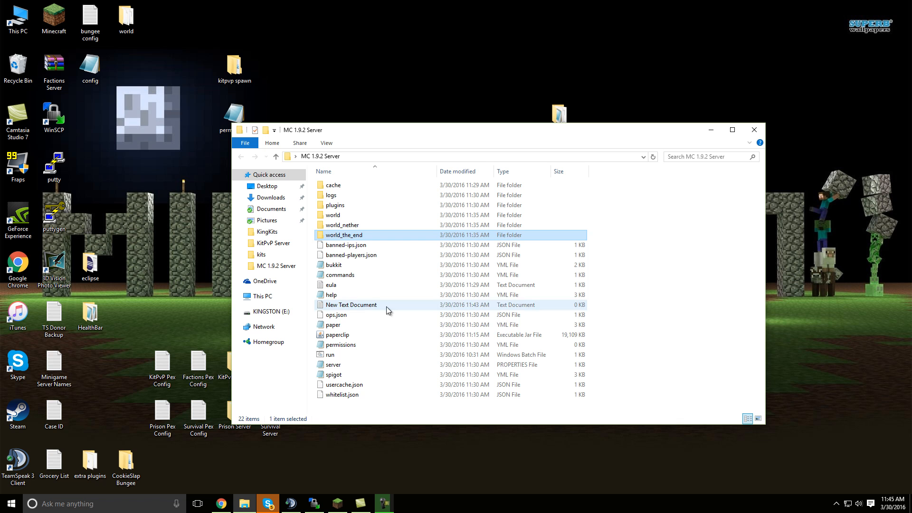
click(351, 305)
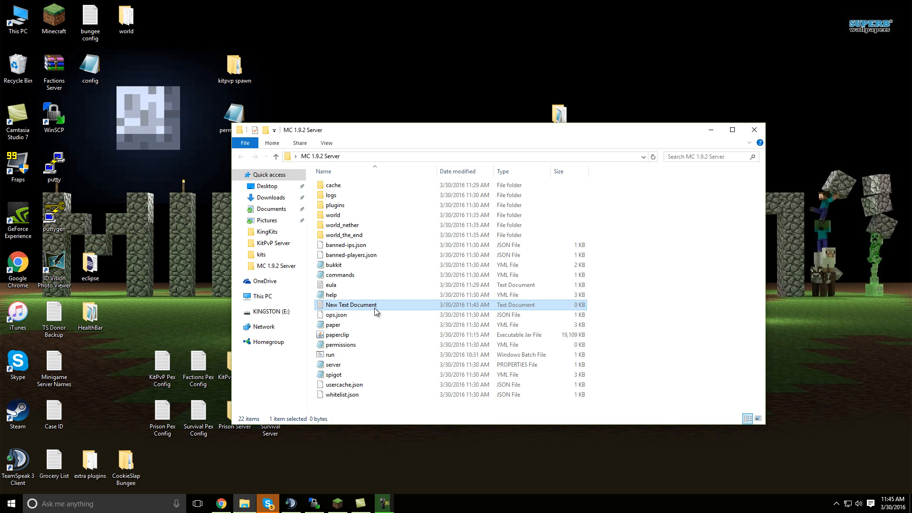
double_click(351, 305)
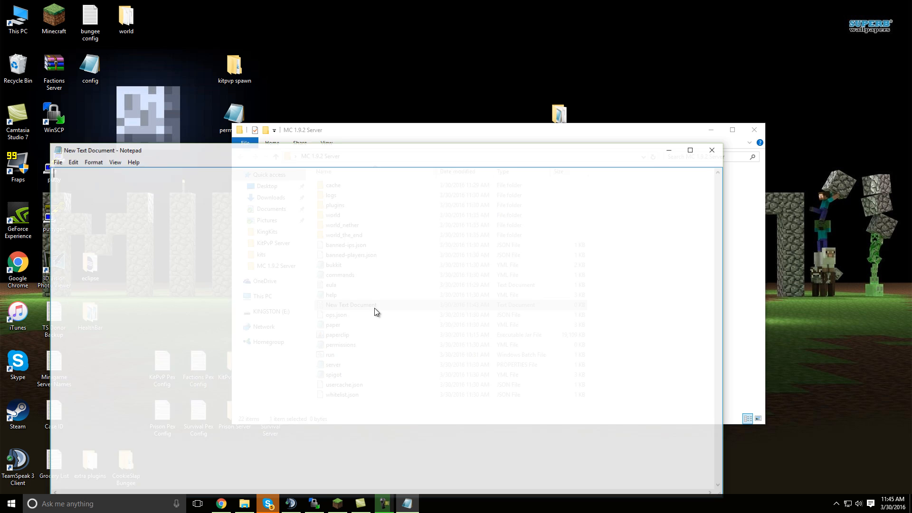
right_click(375, 211)
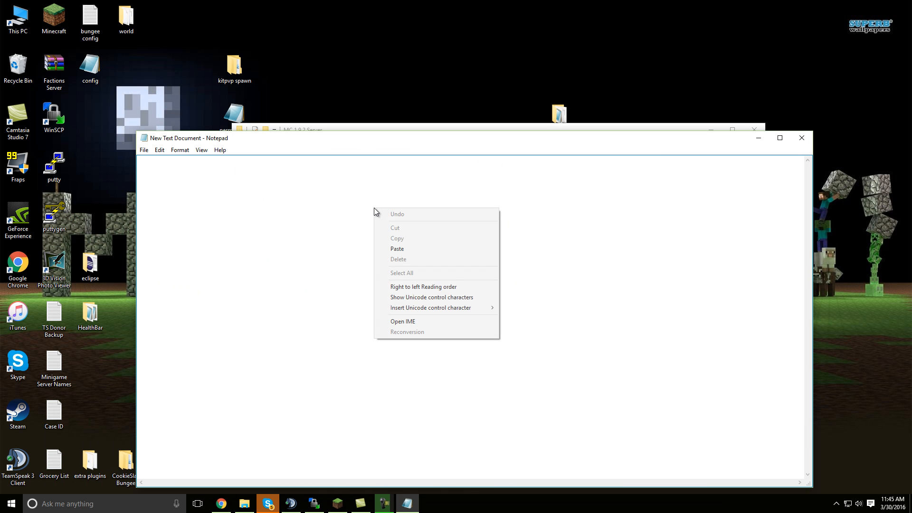
click(397, 249)
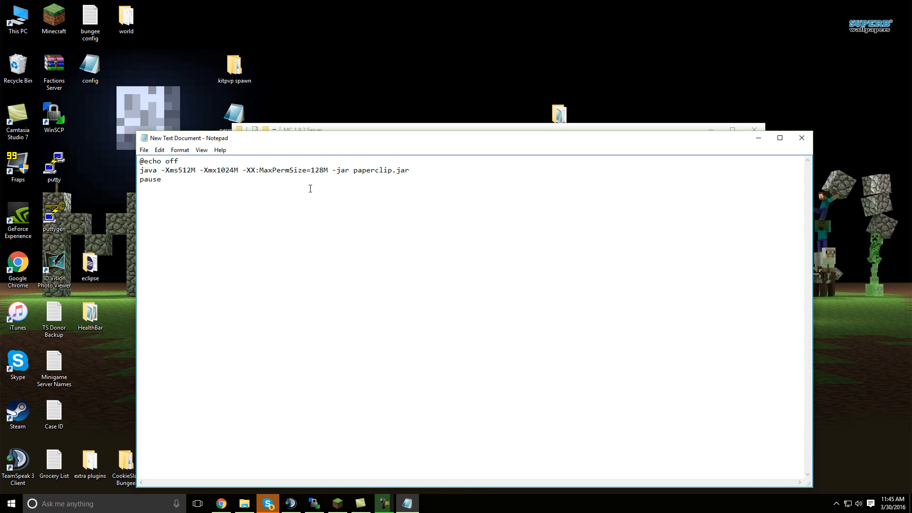
click(183, 175)
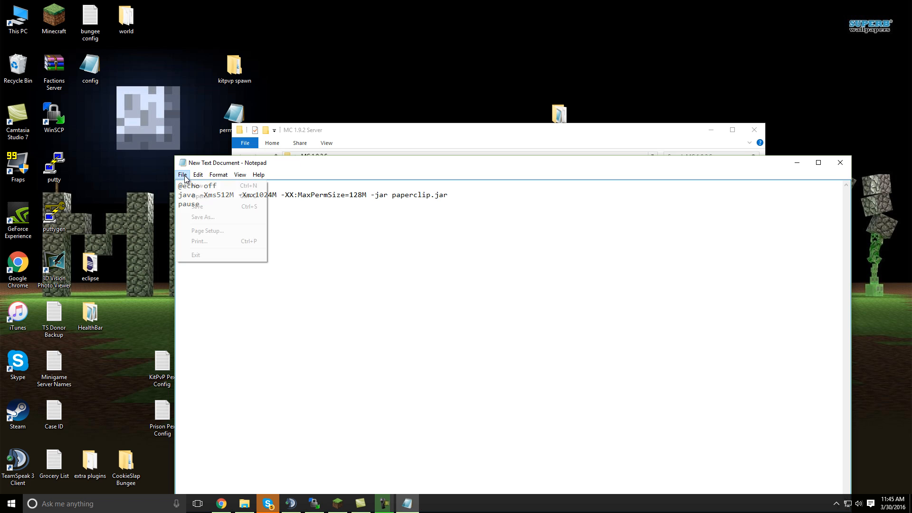
mouse_move(220, 217)
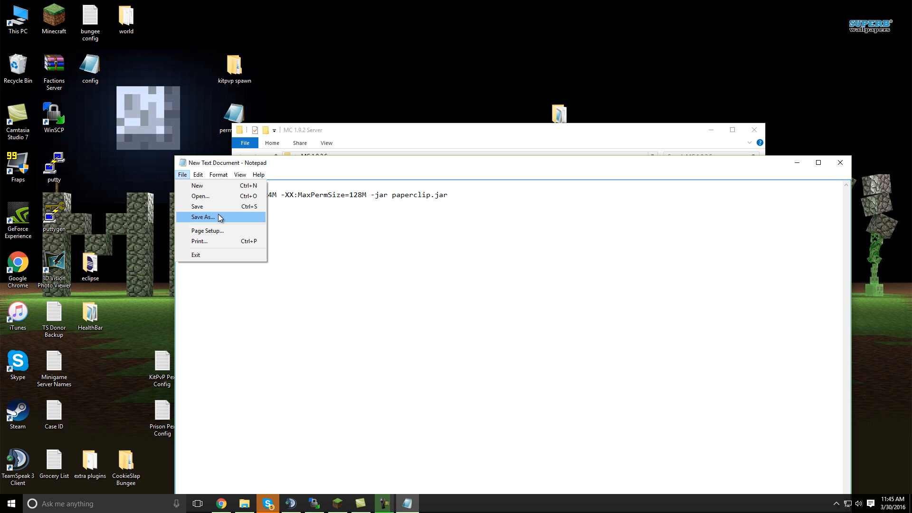
Save the script as run.bat with the file type set to All Files
click(203, 217)
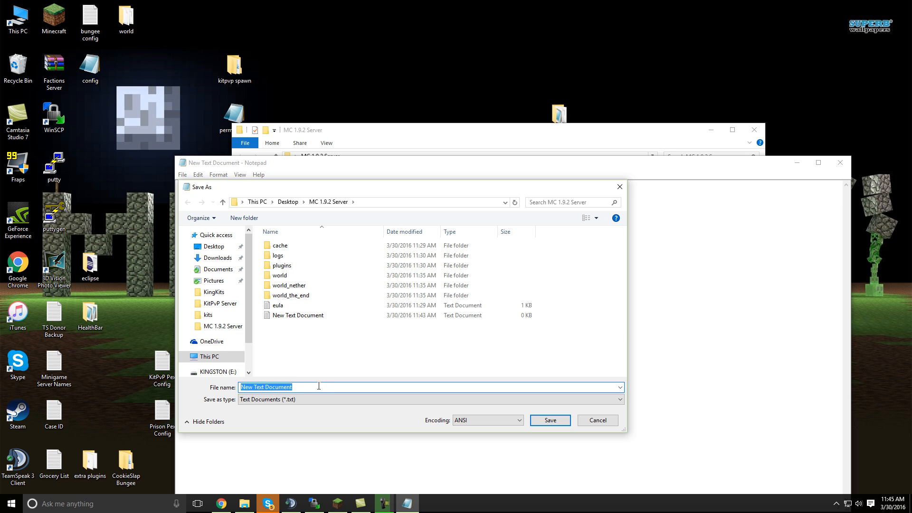
text(run.bat)
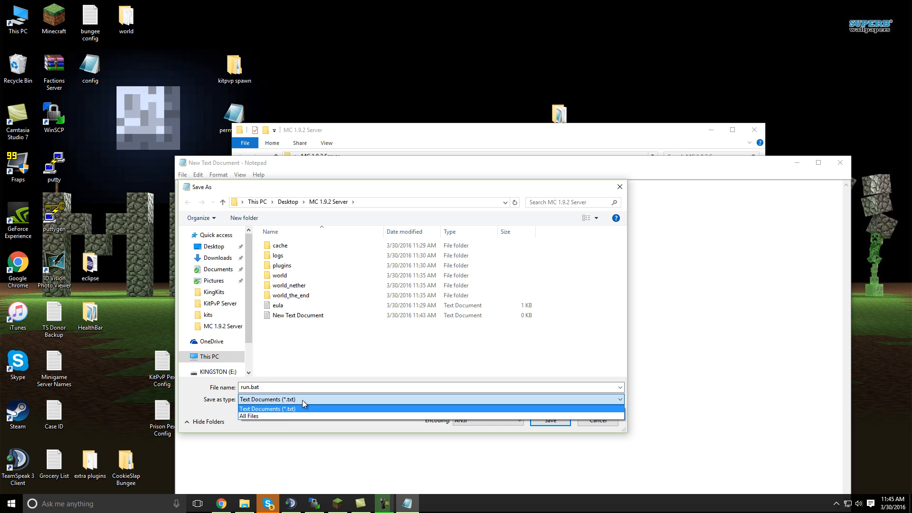
click(248, 416)
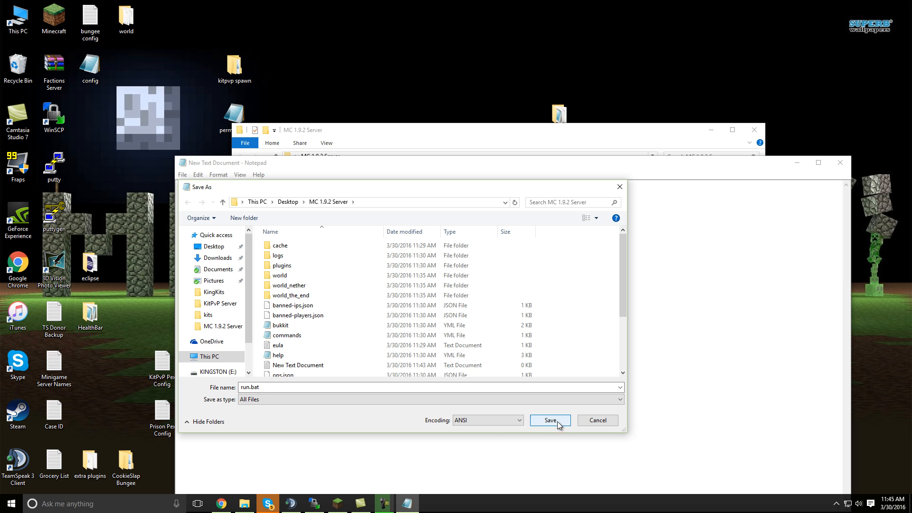
mouse_move(607, 227)
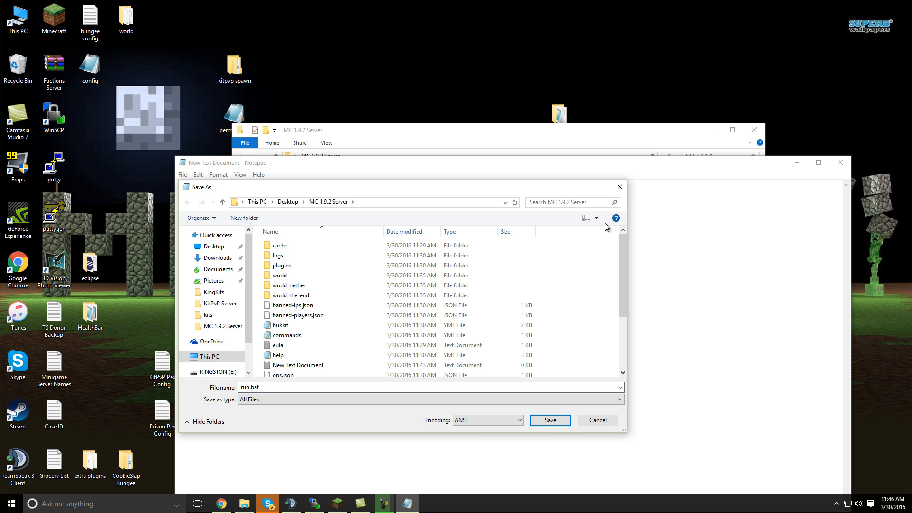
click(549, 420)
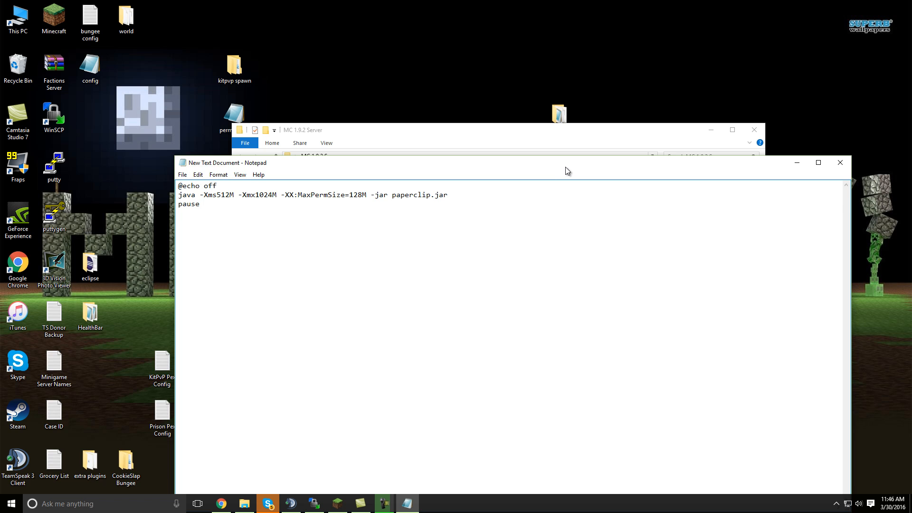
Close Notepad without saving and select the run batch file
click(840, 162)
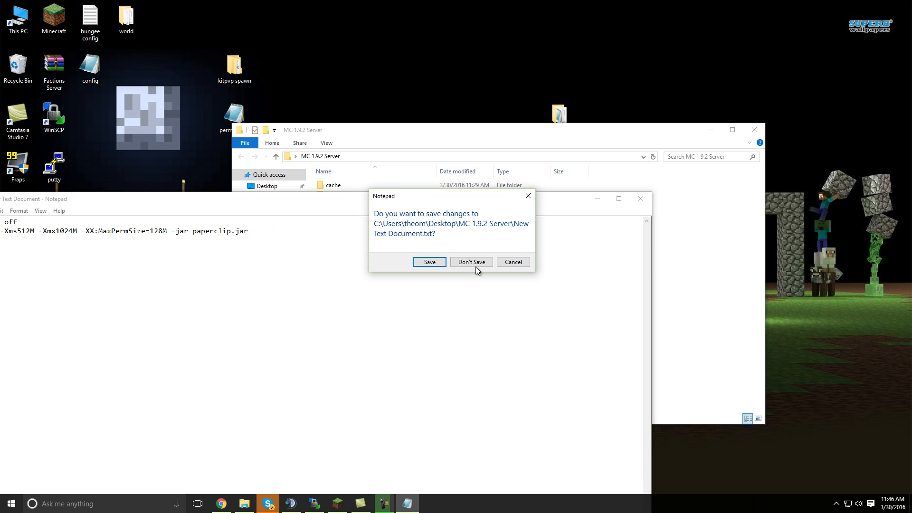
click(471, 262)
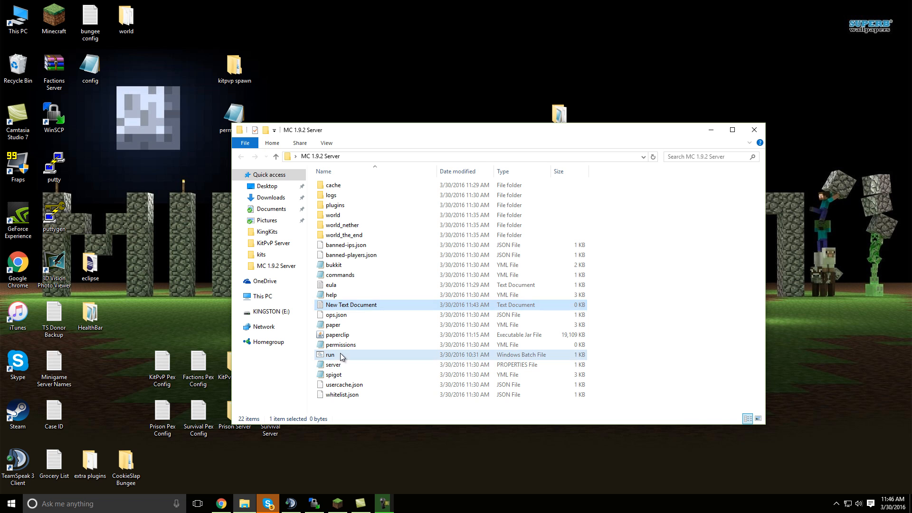
click(330, 355)
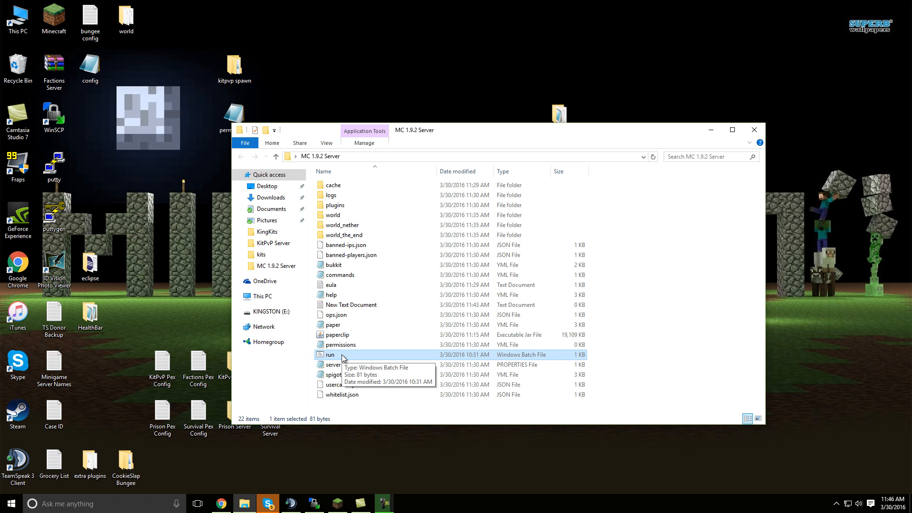
Start the server from run.bat, then open the eula file in Notepad++
double_click(329, 355)
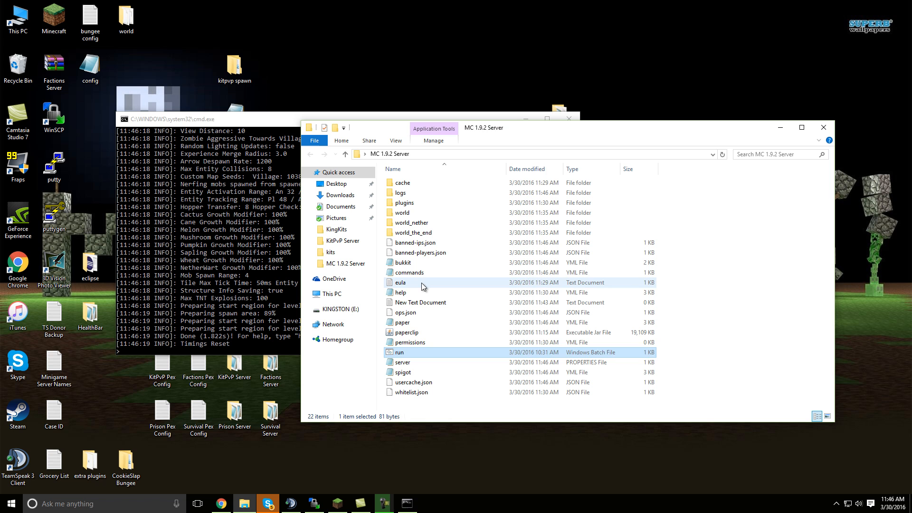
right_click(400, 282)
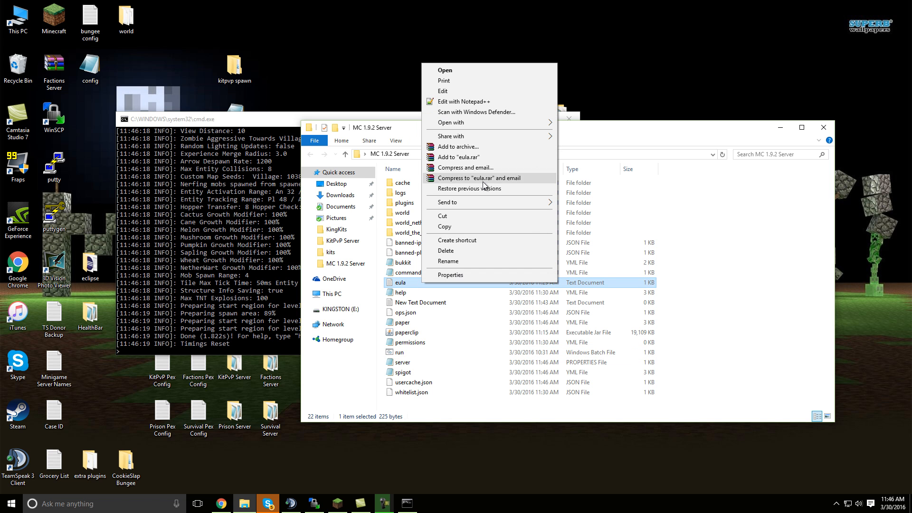
mouse_move(489, 91)
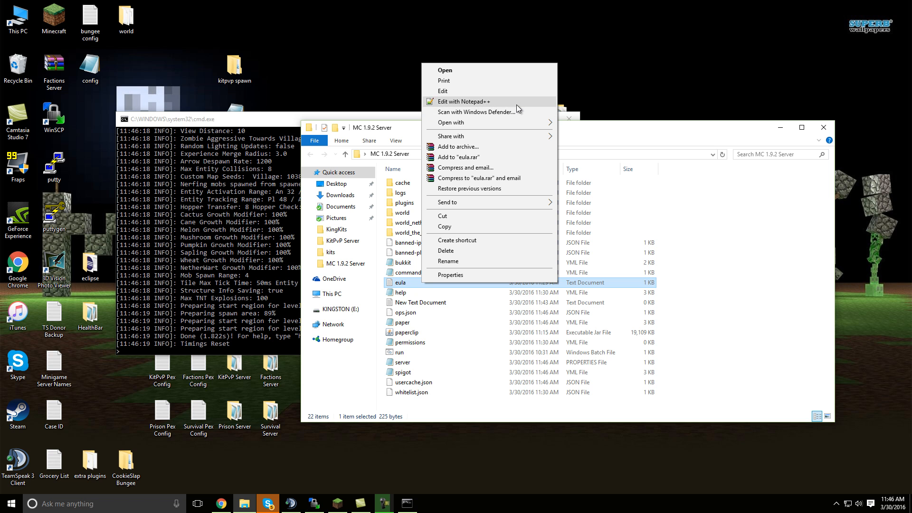
click(464, 101)
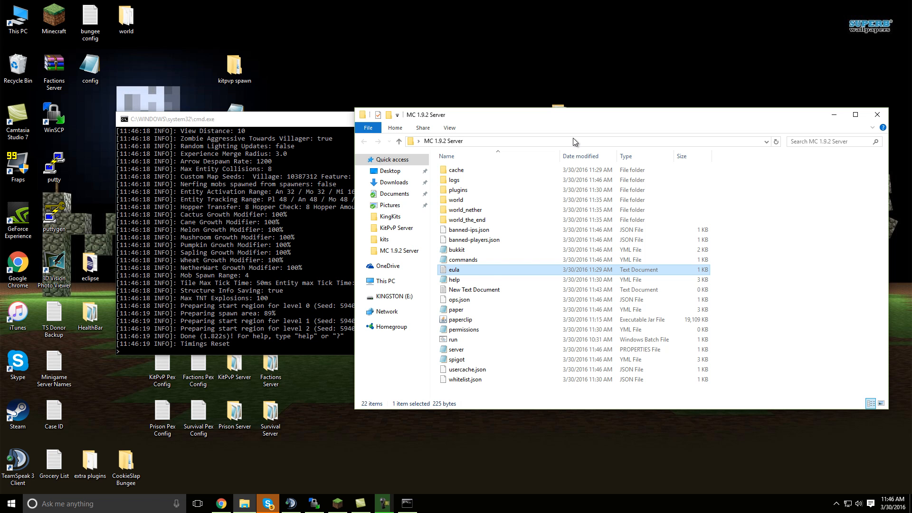
mouse_move(575, 142)
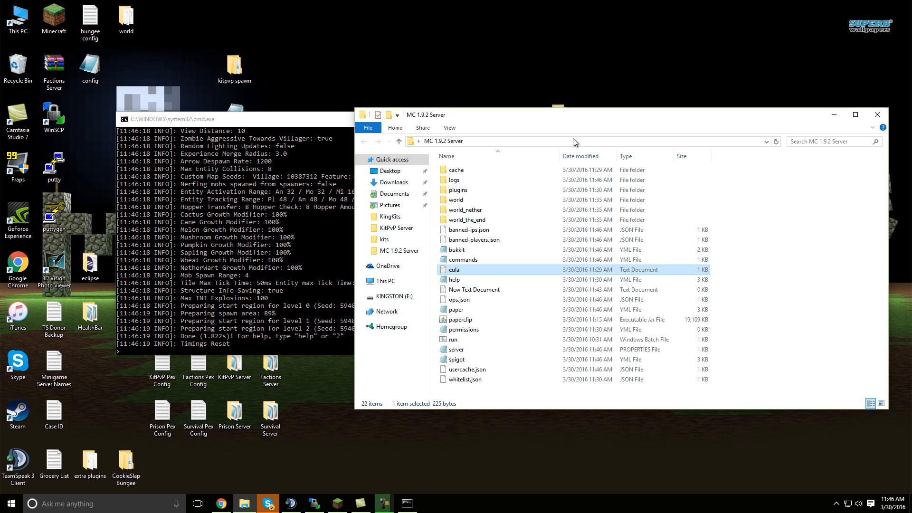
mouse_move(575, 144)
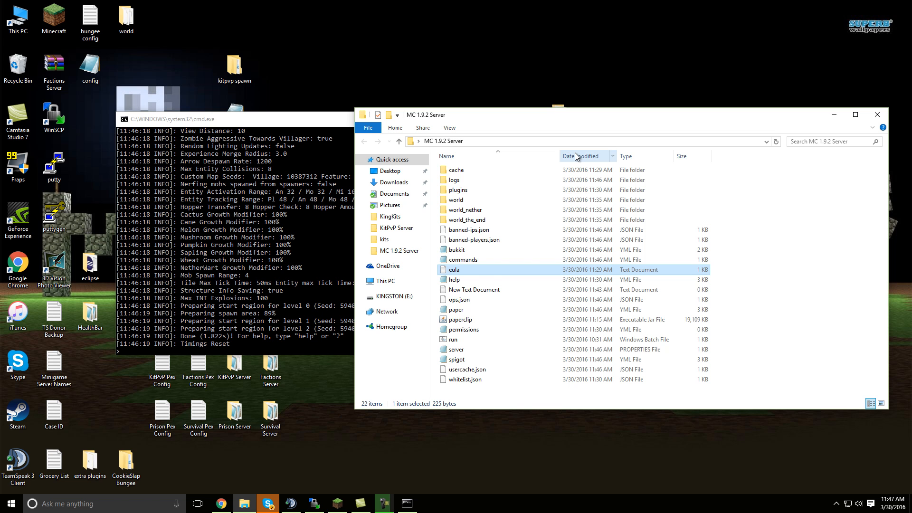
mouse_move(400, 478)
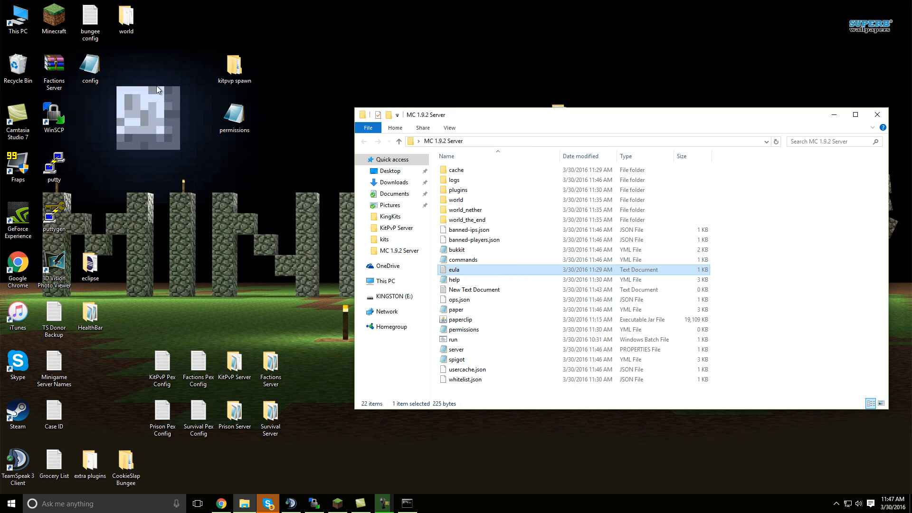
mouse_move(374, 464)
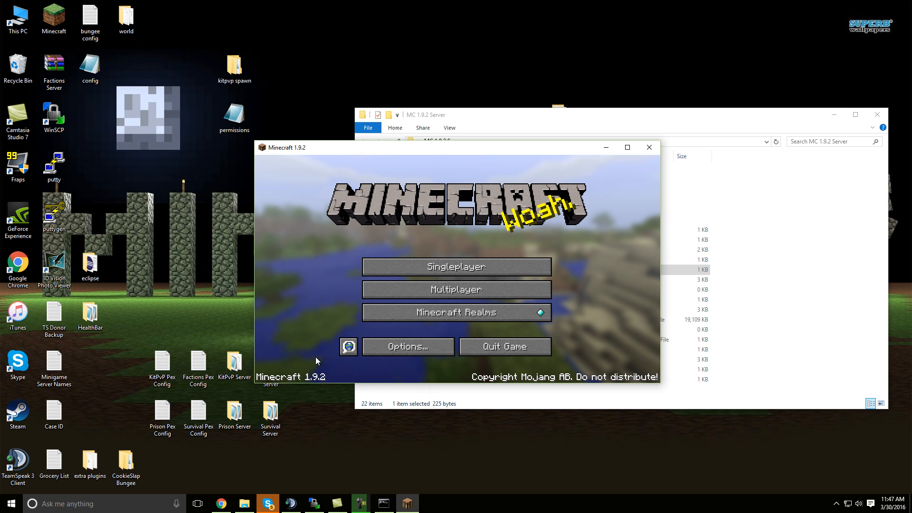
Join the Test server from Minecraft's Multiplayer server list
click(456, 290)
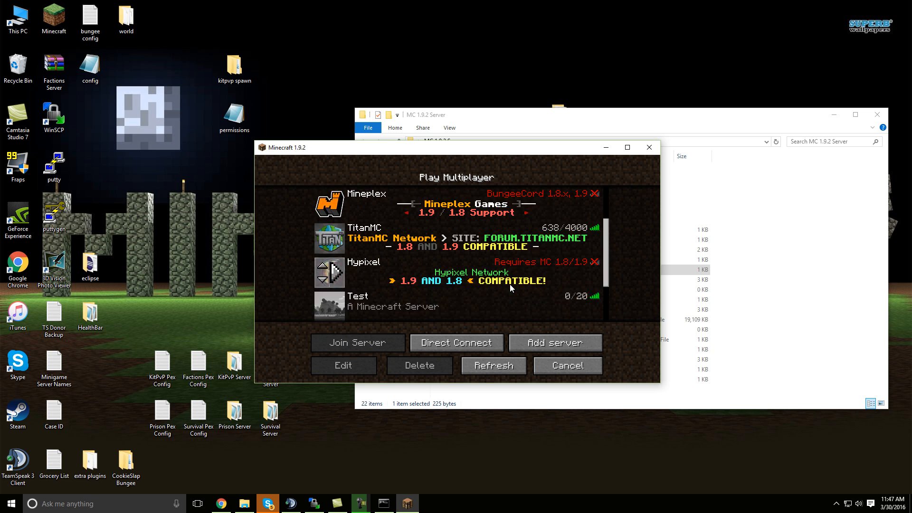
click(358, 343)
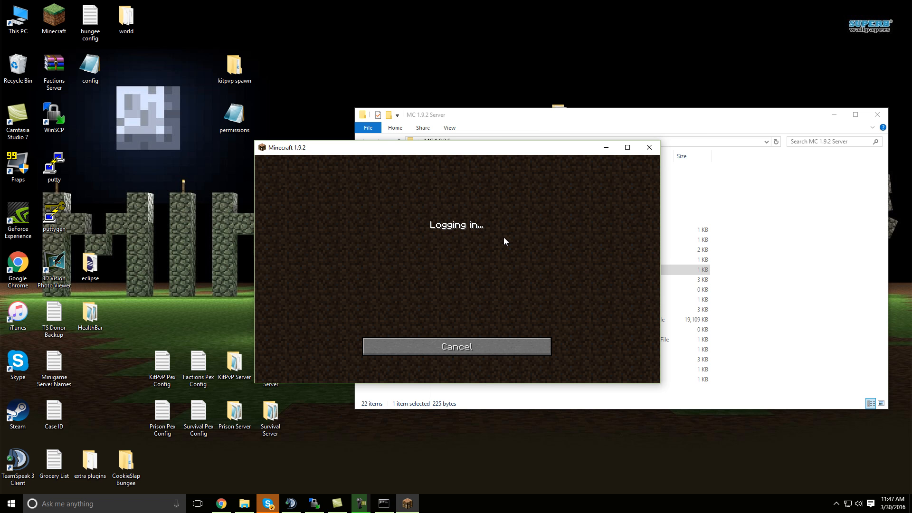